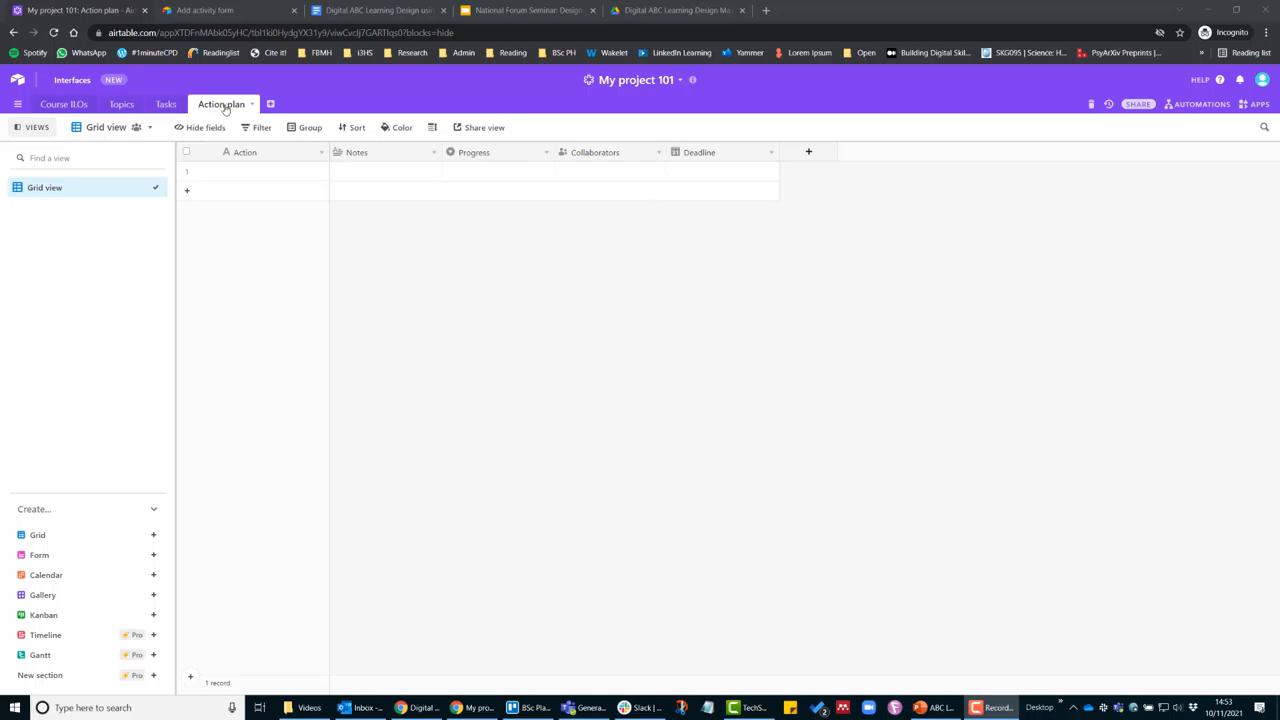
- Enter 'Contact admin' as the first record's action and begin typing its note
click(270, 170)
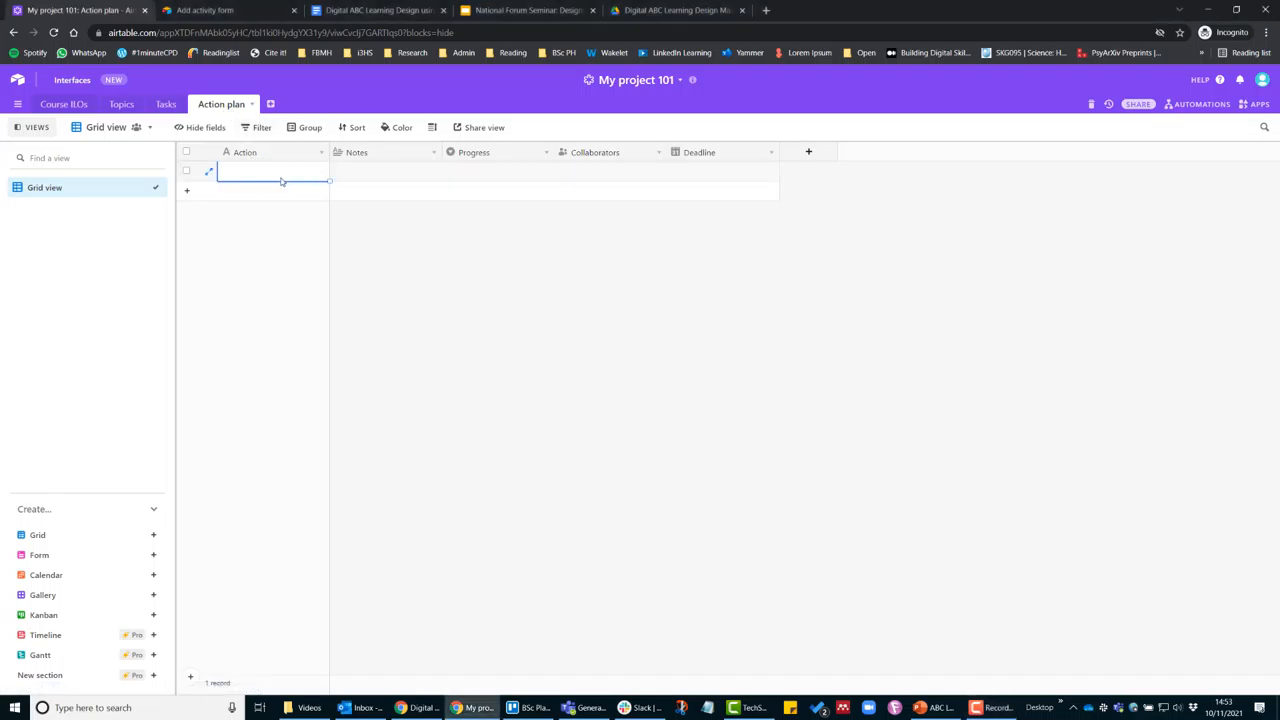
text(Contact)
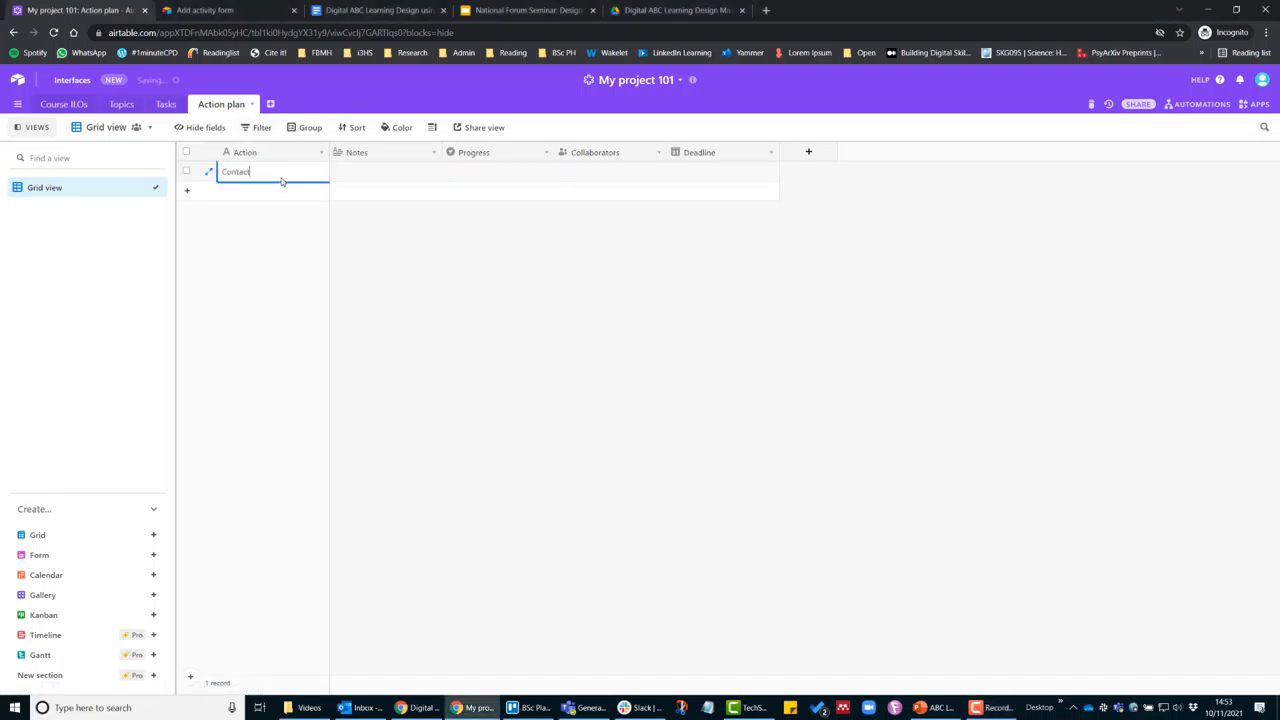
text(admin)
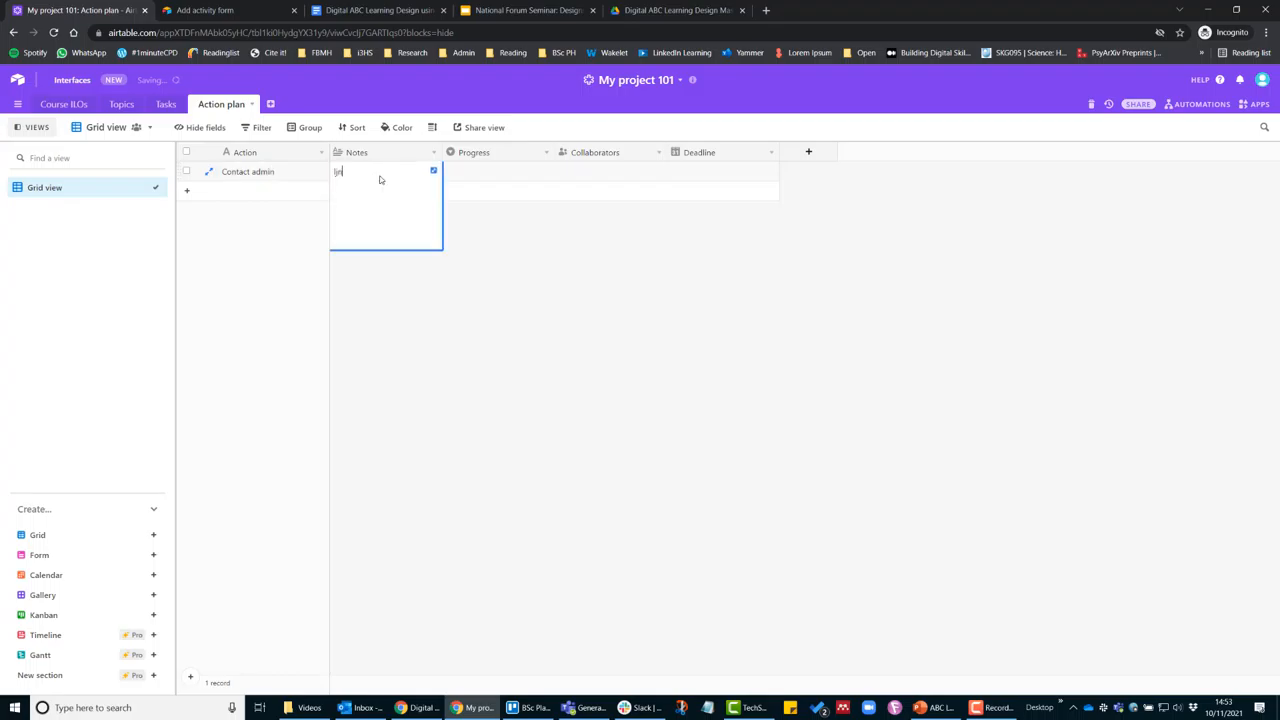
- Finish the note and set the record's progress to To do
click(497, 171)
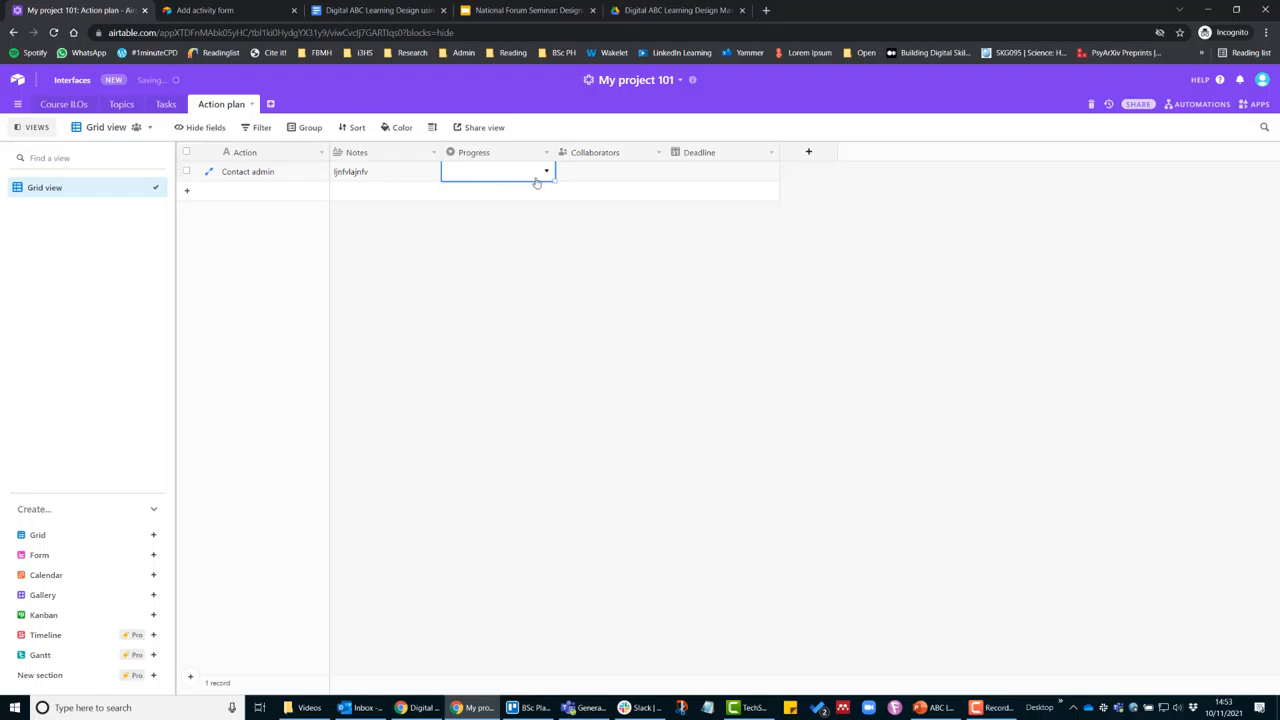
click(497, 170)
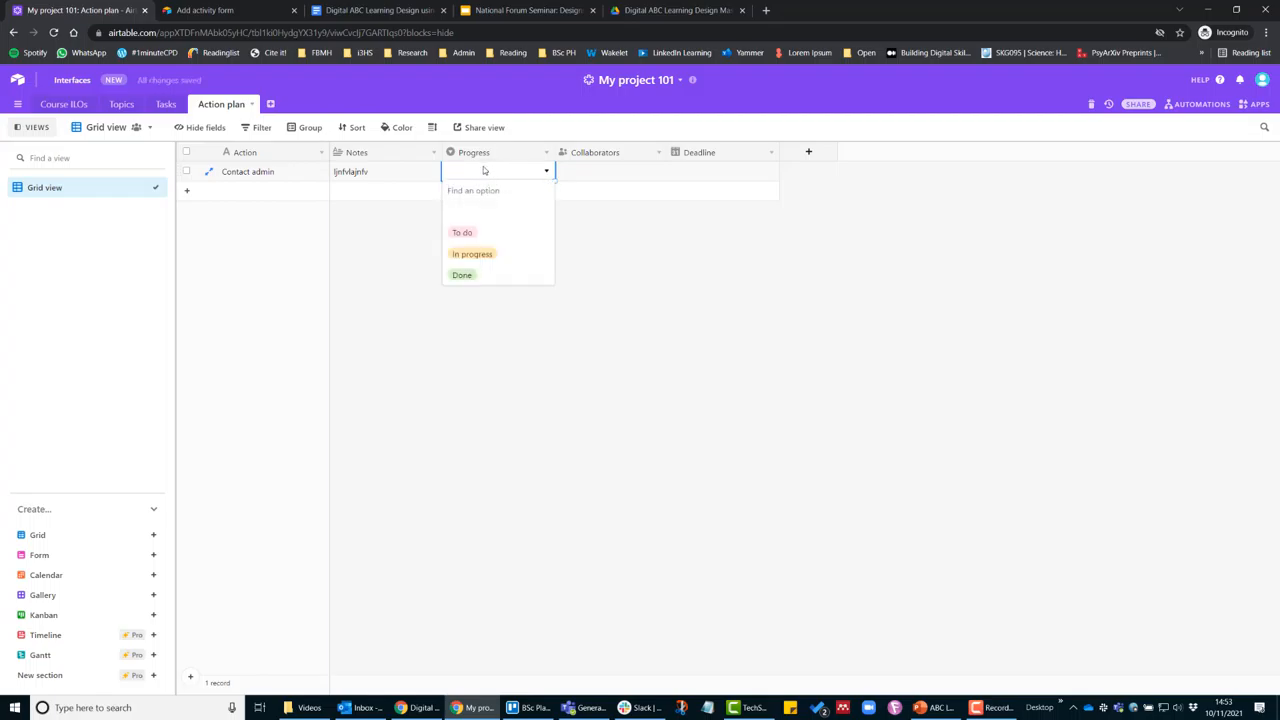
mouse_move(472, 253)
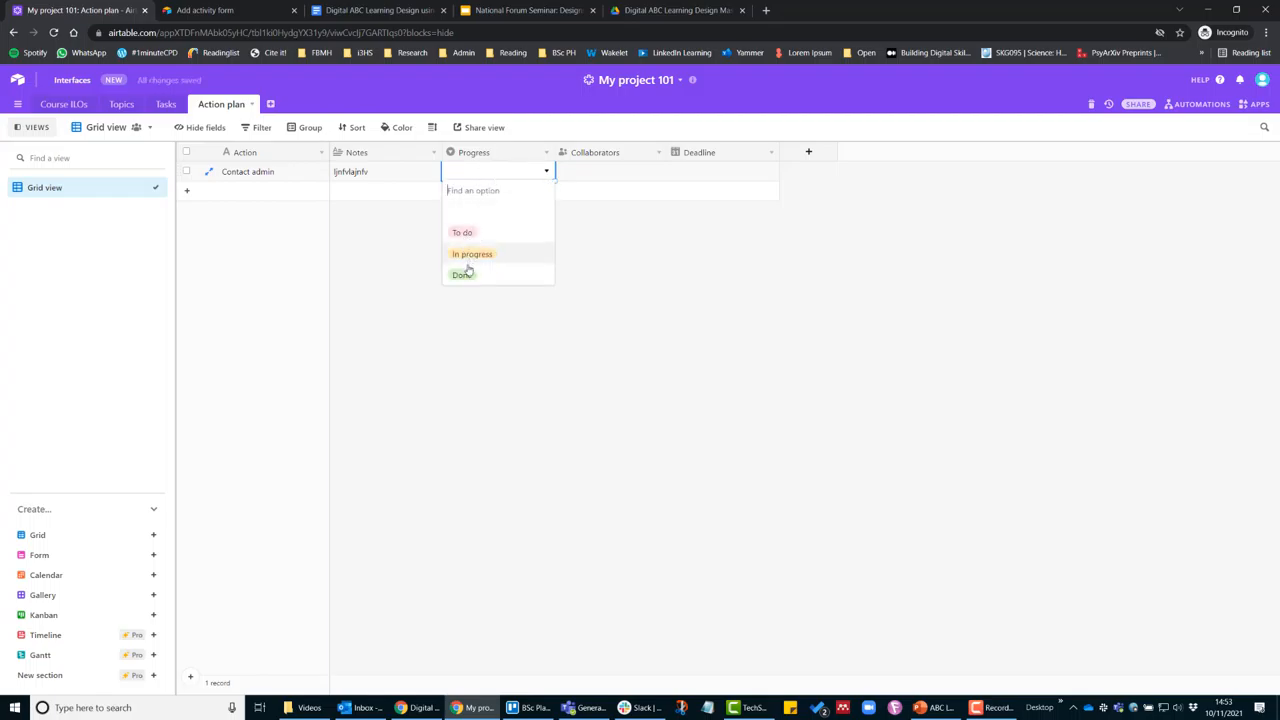
click(462, 232)
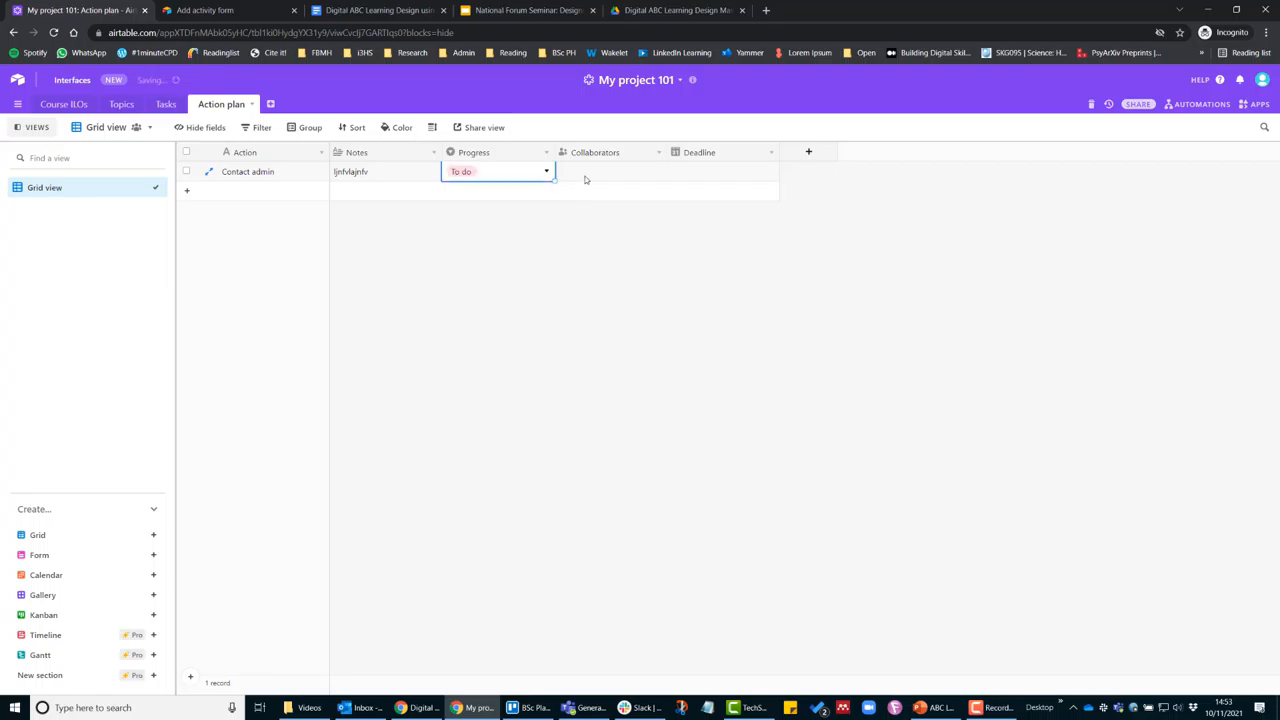
- Assign a collaborator and set the deadline to 17 November 2021
click(610, 171)
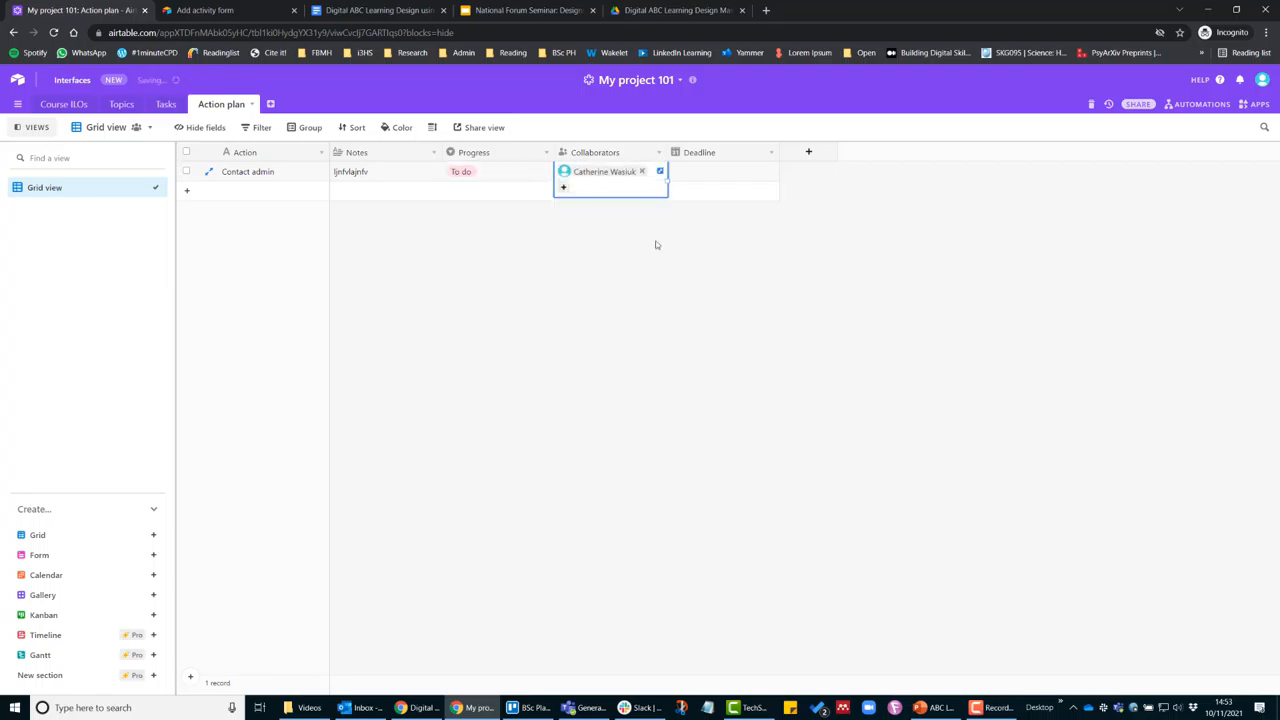
click(720, 171)
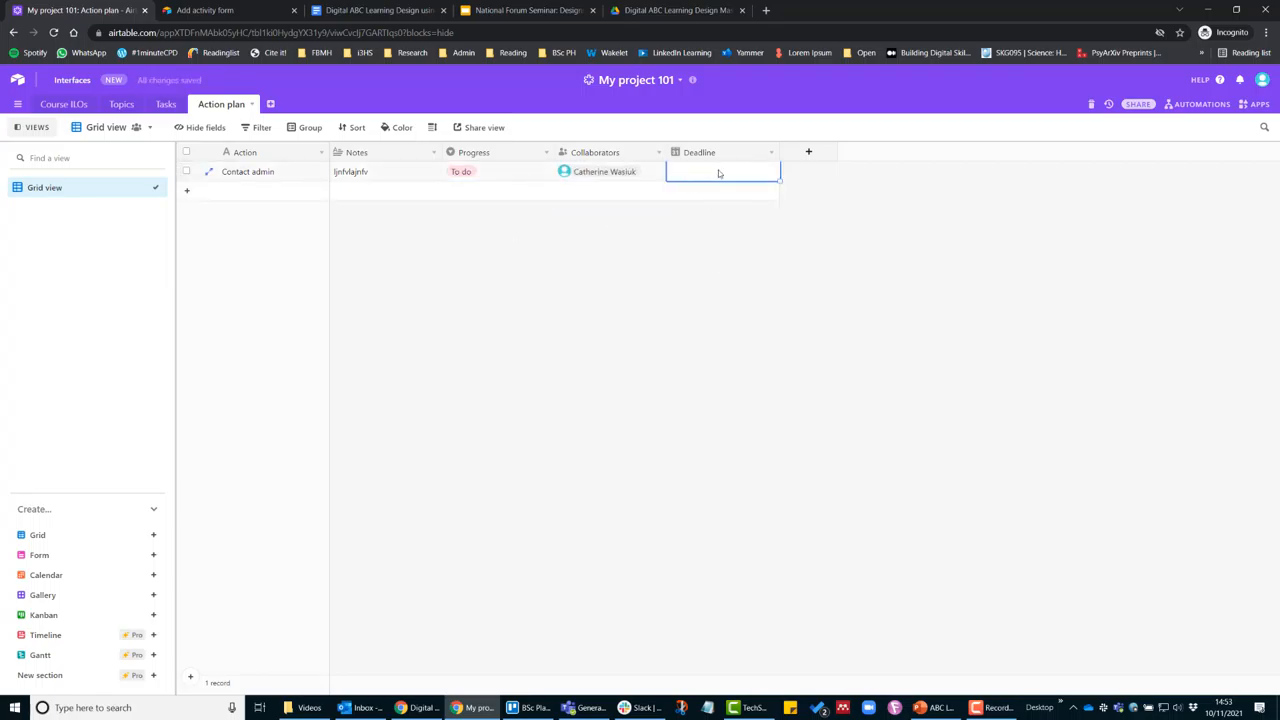
click(722, 171)
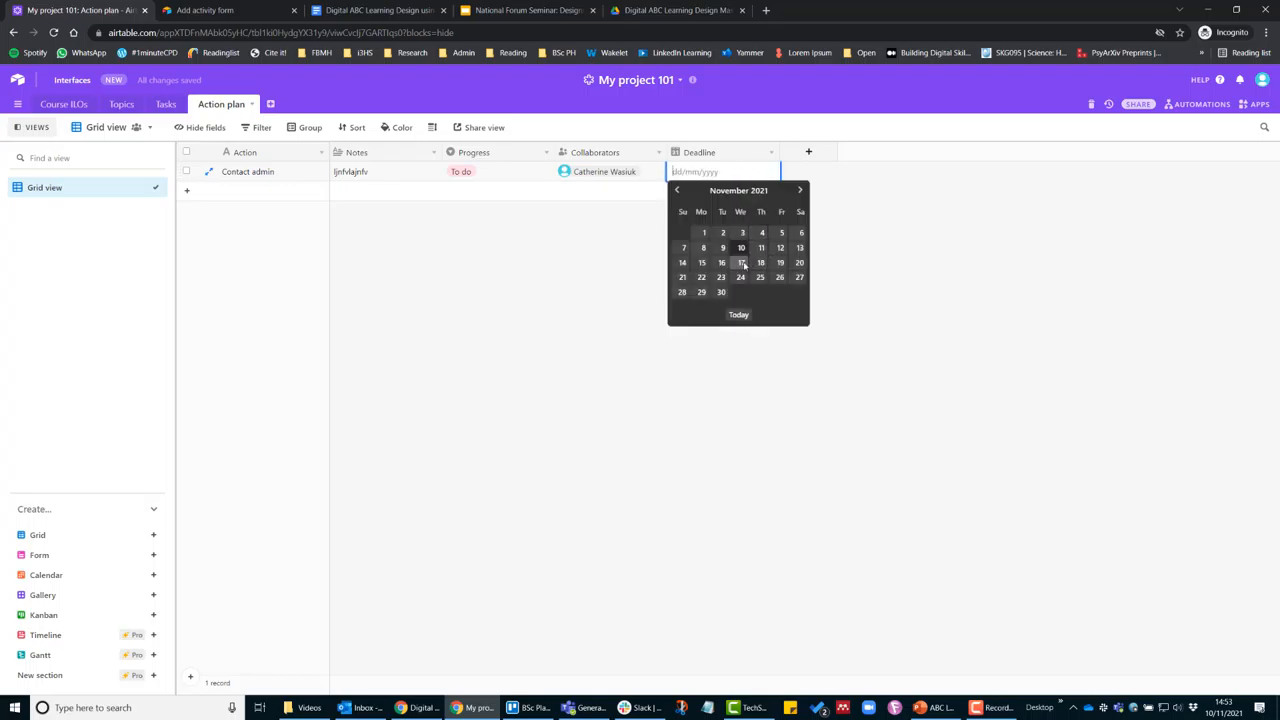
click(740, 262)
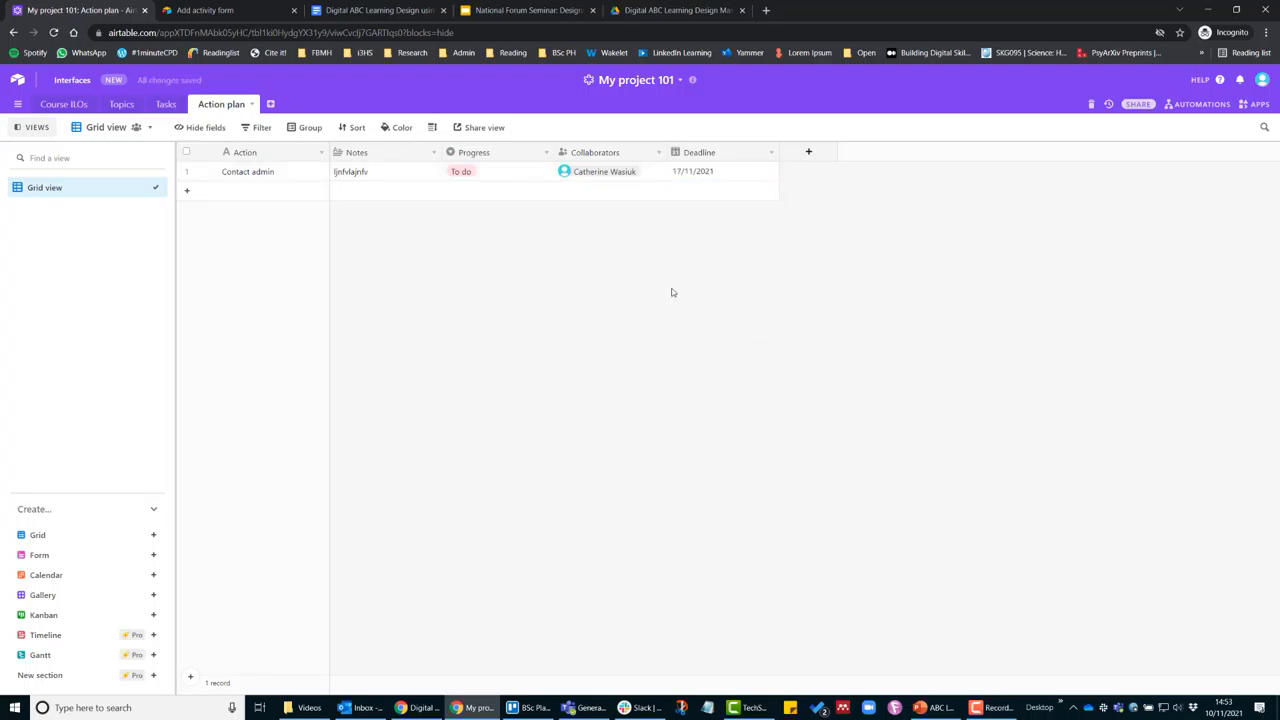